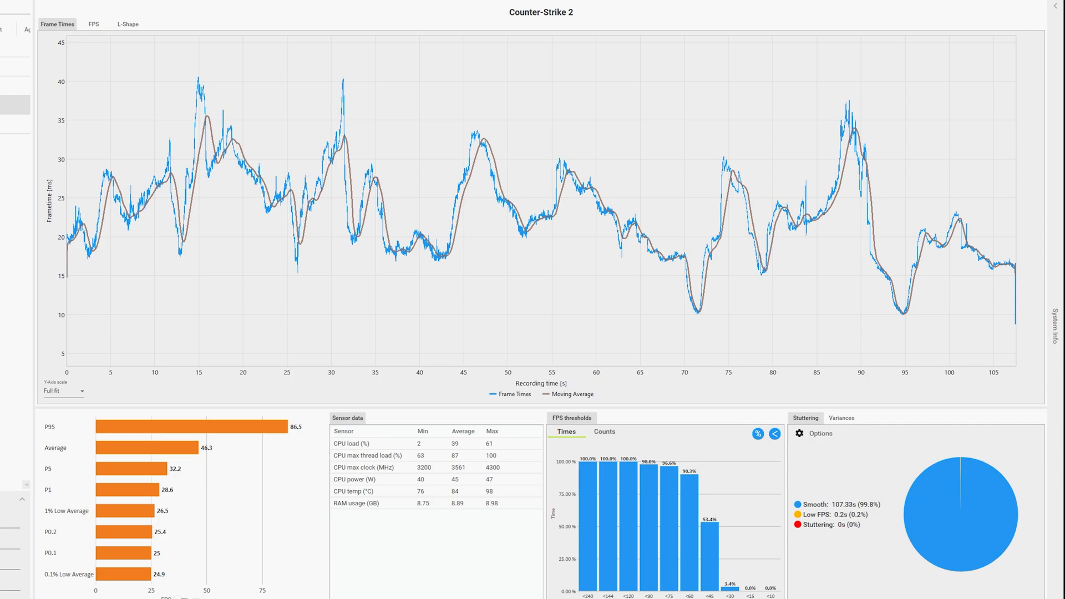
scroll("down", 3)
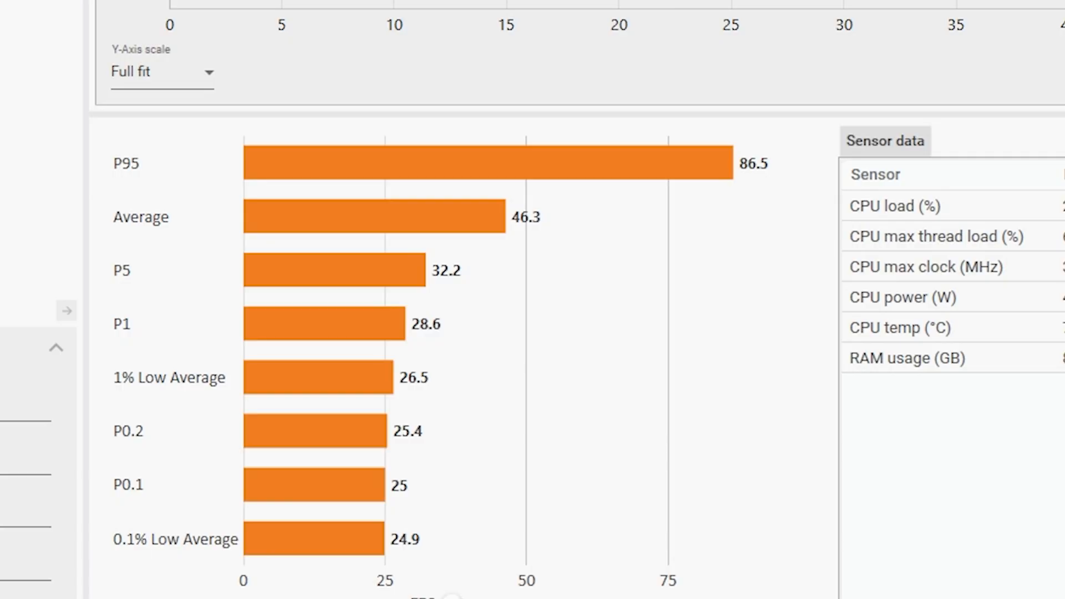